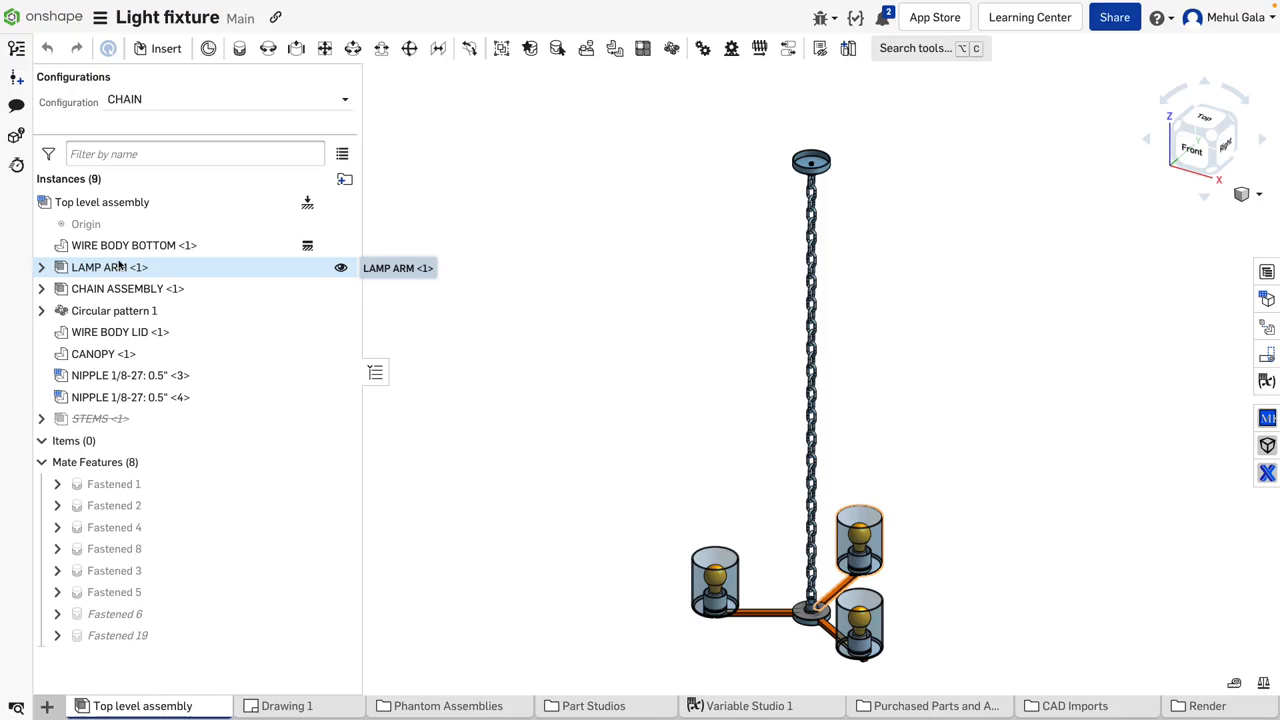
Open the LAMP ARM subassembly to show its eight-part structured bill of materials.
left_click(127, 288)
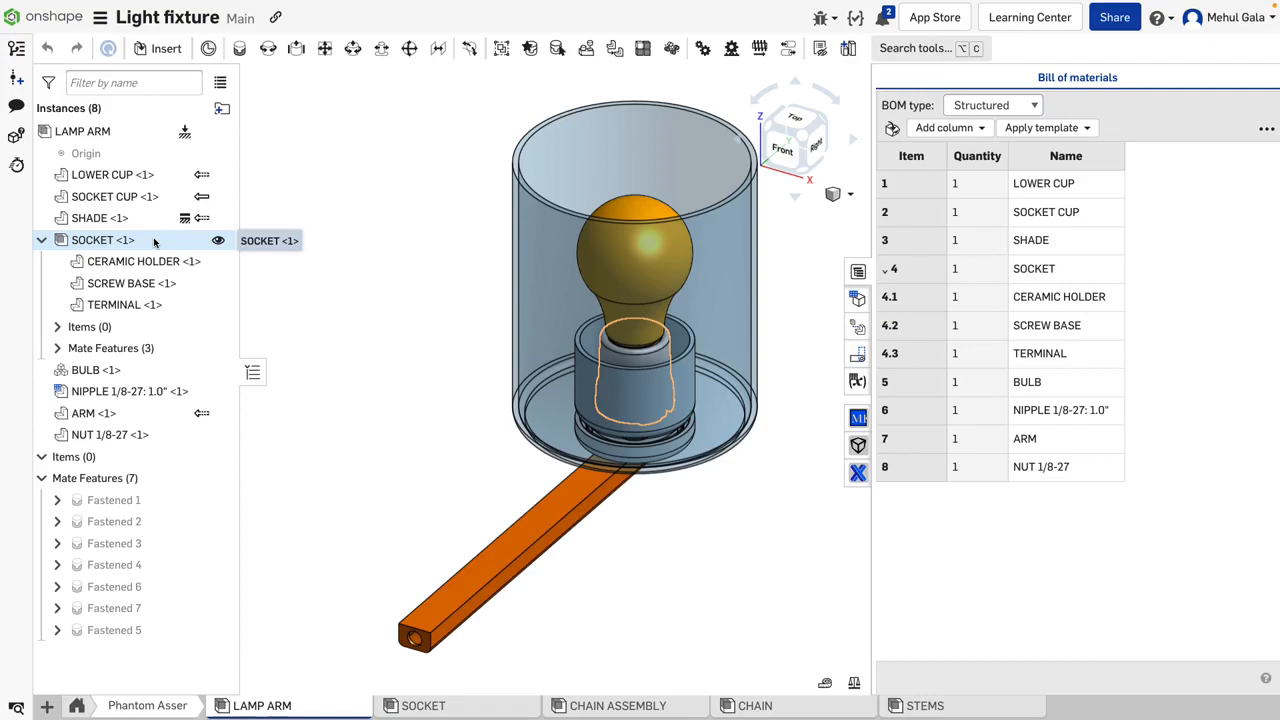
Set SOCKET's Subassembly BOM behavior to Show assembly only and save.
right_click(103, 239)
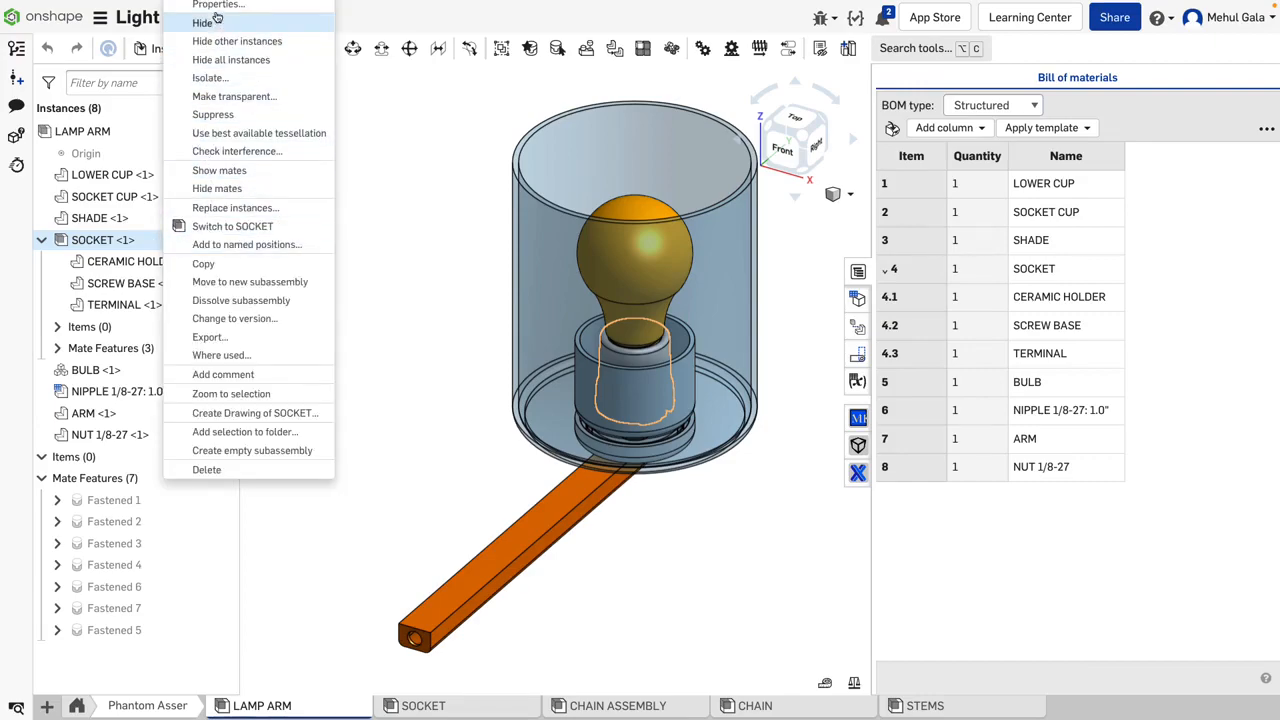
left_click(218, 5)
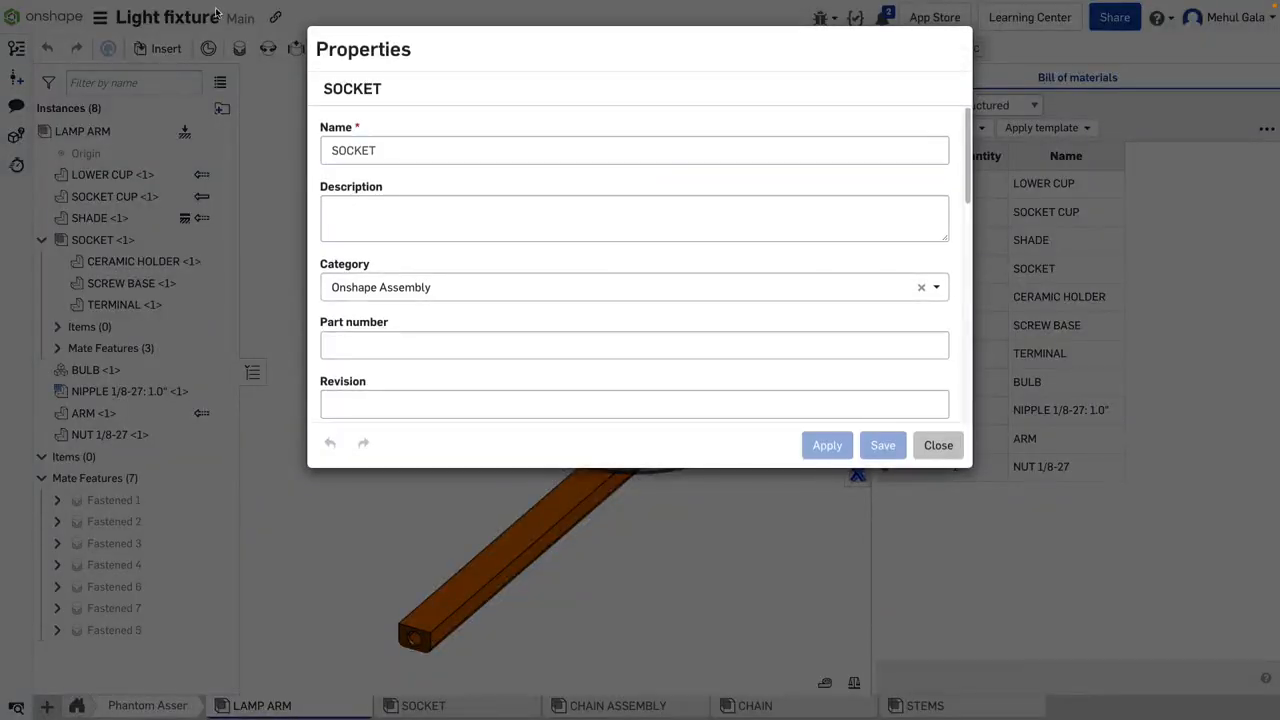
scroll("down", 3)
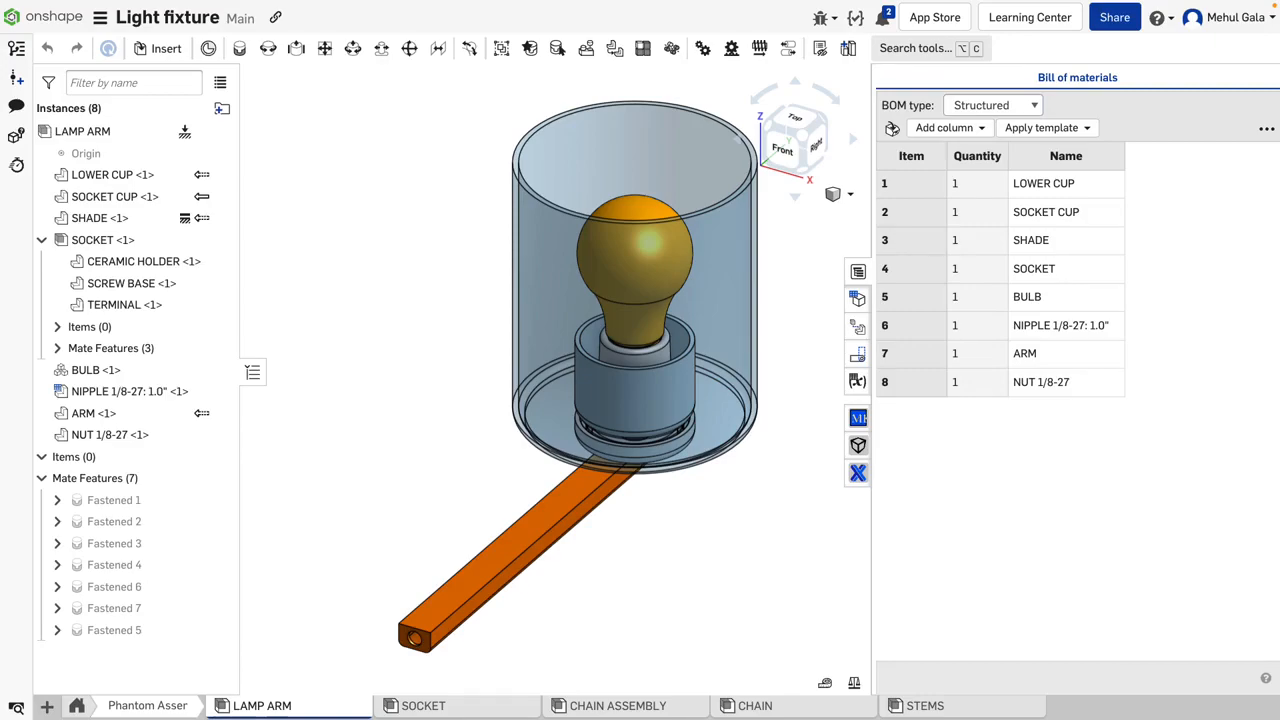
left_click(617, 705)
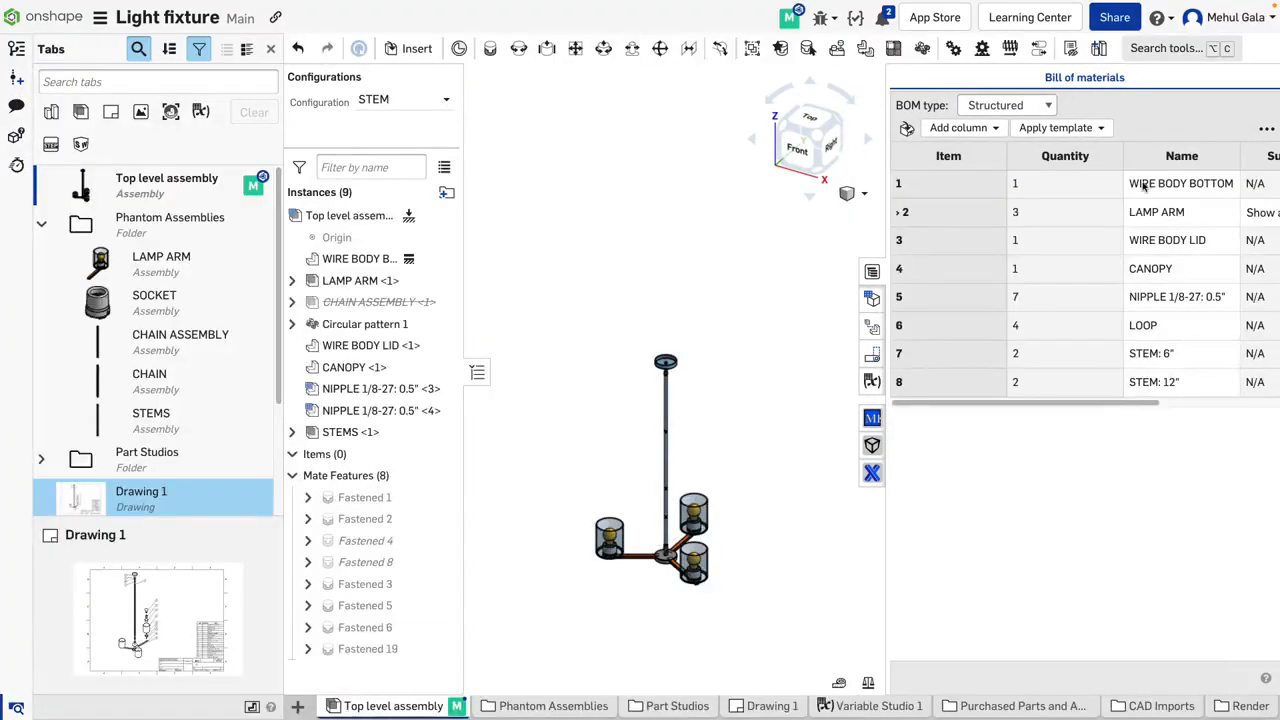
Set LAMP ARM's Subassembly BOM behavior to Show components only in its properties.
right_click(161, 256)
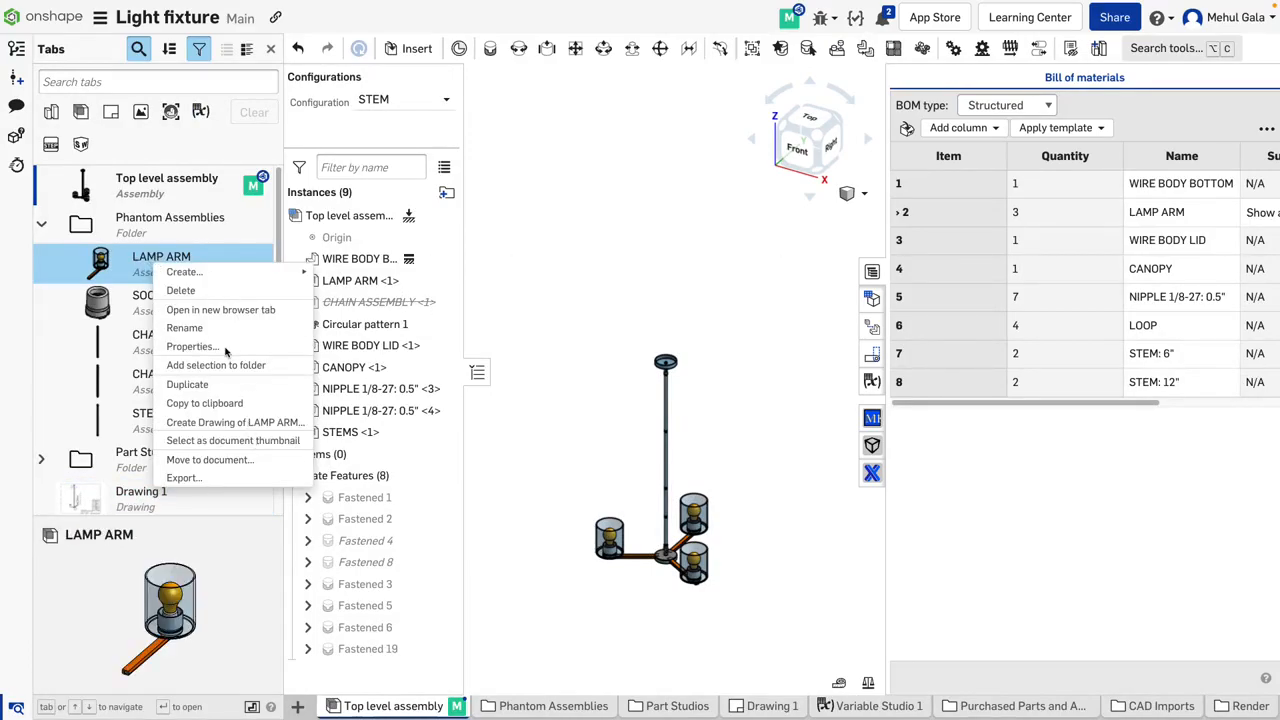
left_click(192, 346)
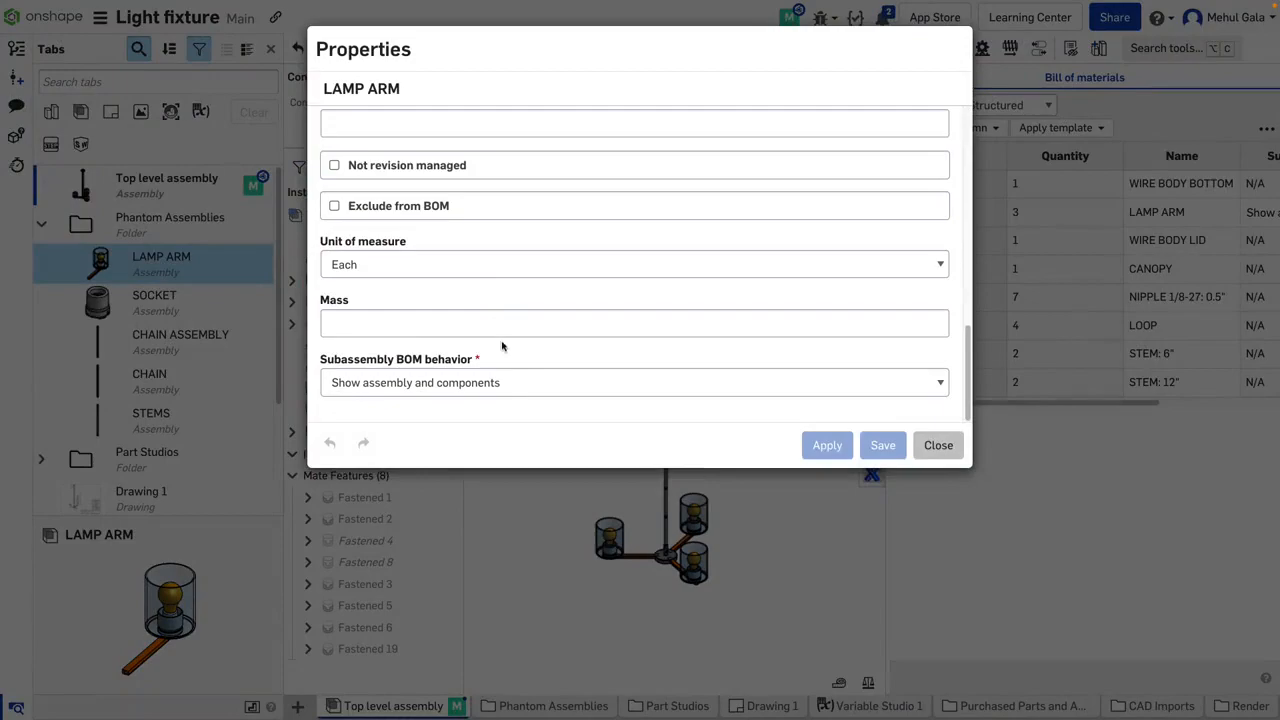
left_click(635, 382)
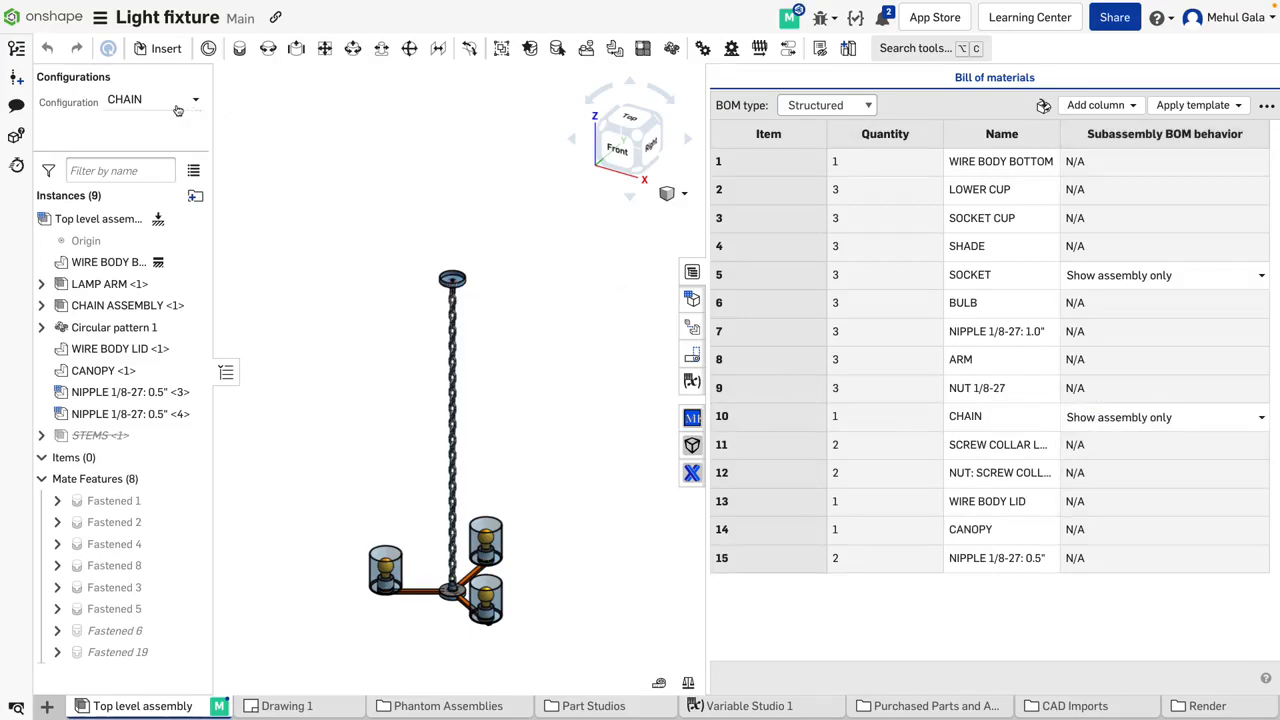
Change the top-level assembly Configuration dropdown from CHAIN to STEM.
left_click(194, 101)
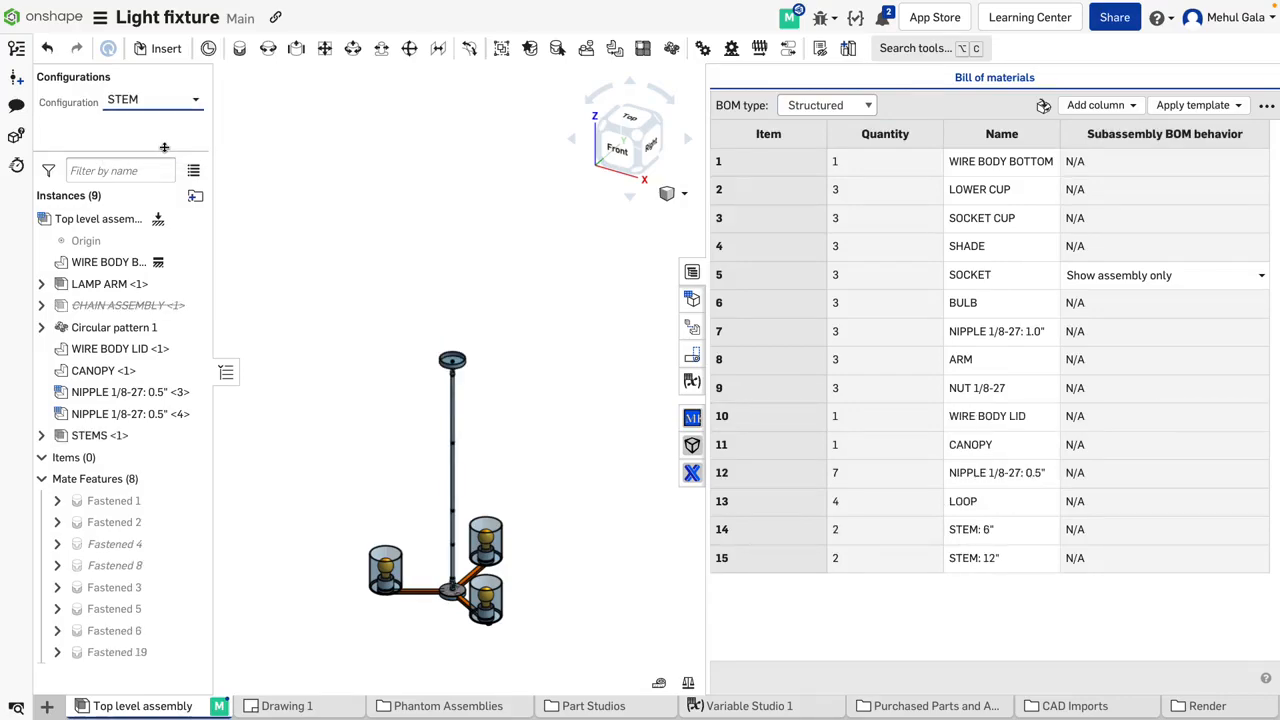